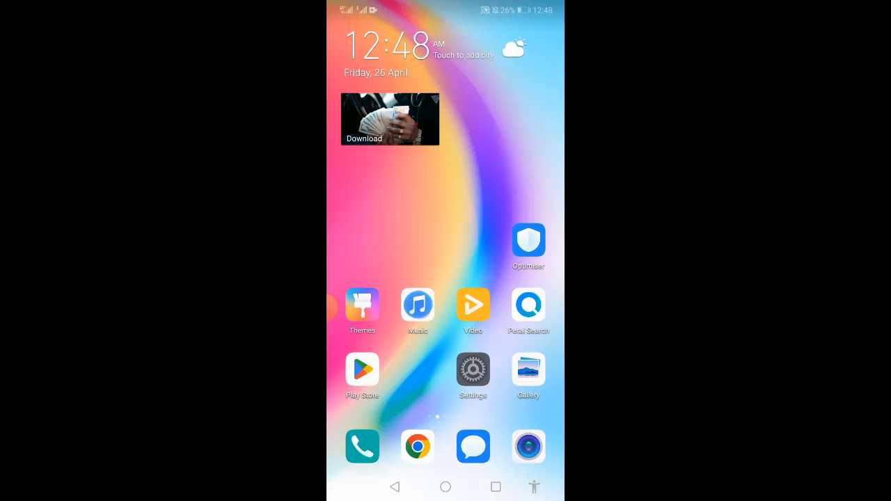
# Step: Open Settings to reach the Sounds page with ringtone volume at maximum
pyautogui.click(472, 370)
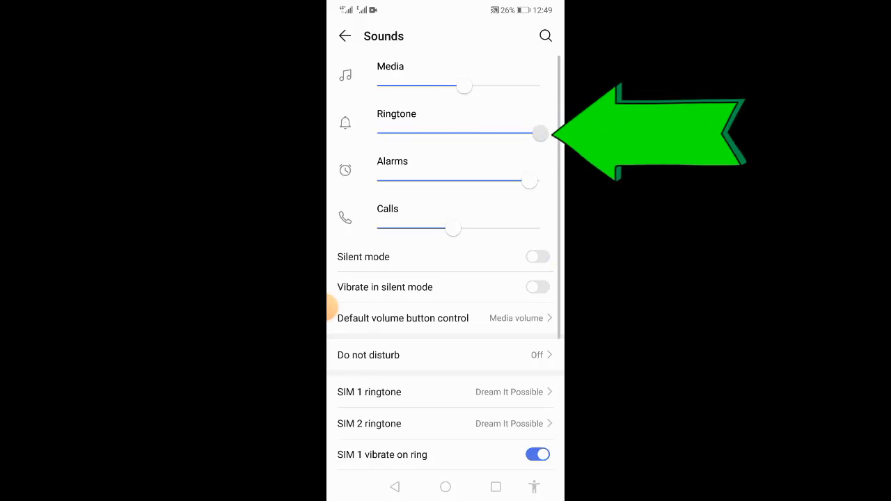
# Step: Drop the ringtone volume to zero, enabling silent mode, and return home
pyautogui.moveTo(541, 134); pyautogui.dragTo(452, 134)
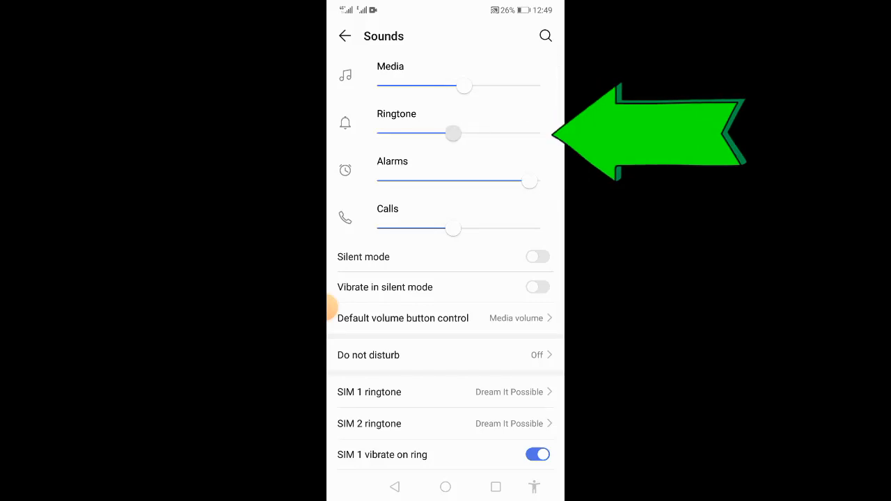
pyautogui.click(537, 256)
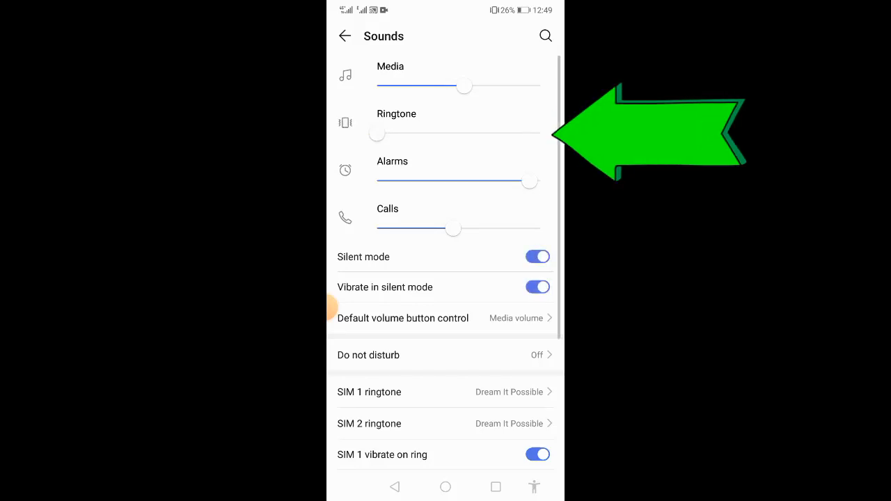
pyautogui.click(537, 256)
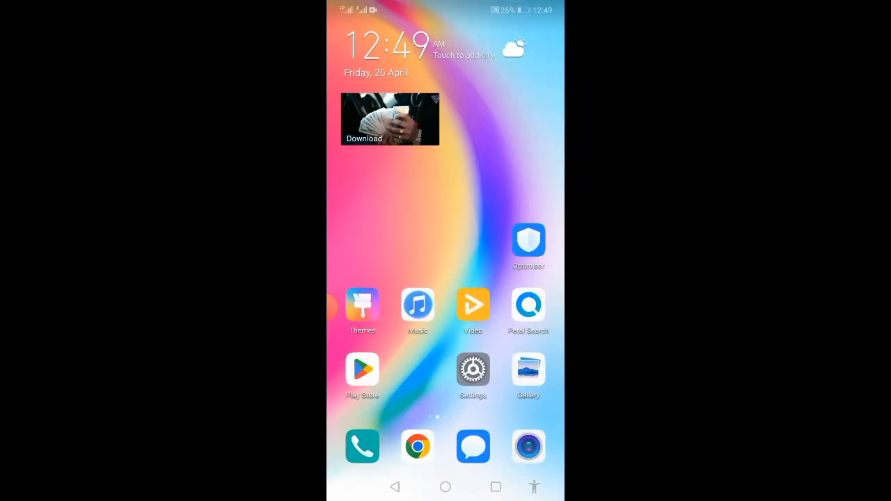
# Step: Reopen Settings and go to Sounds, with ringtone at maximum and silent mode off
pyautogui.click(472, 370)
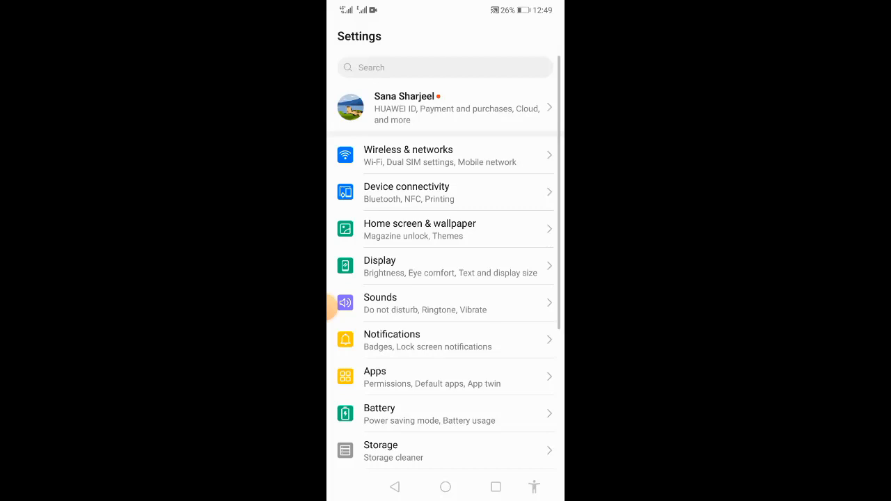
pyautogui.click(380, 303)
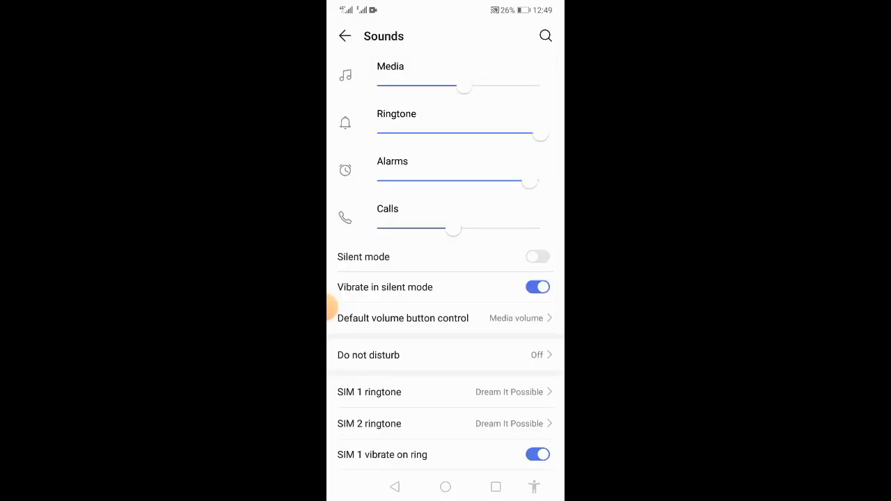